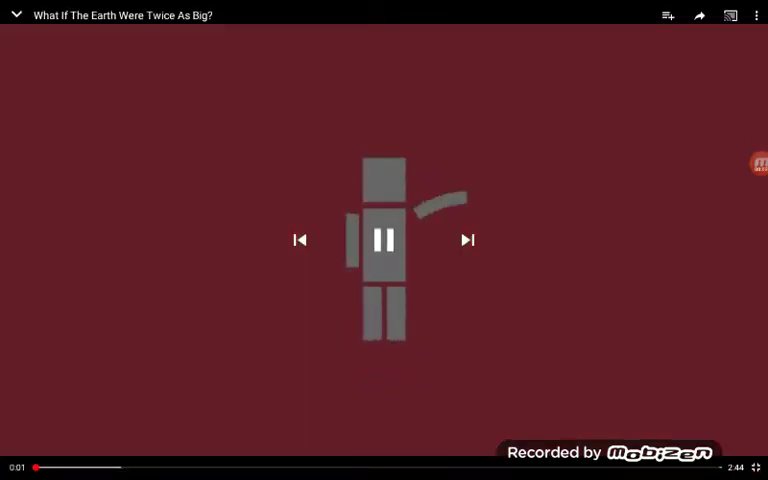
Dismiss the player controls so 'What If The Earth Were Twice As Big?' keeps playing full screen.
left_click(384, 240)
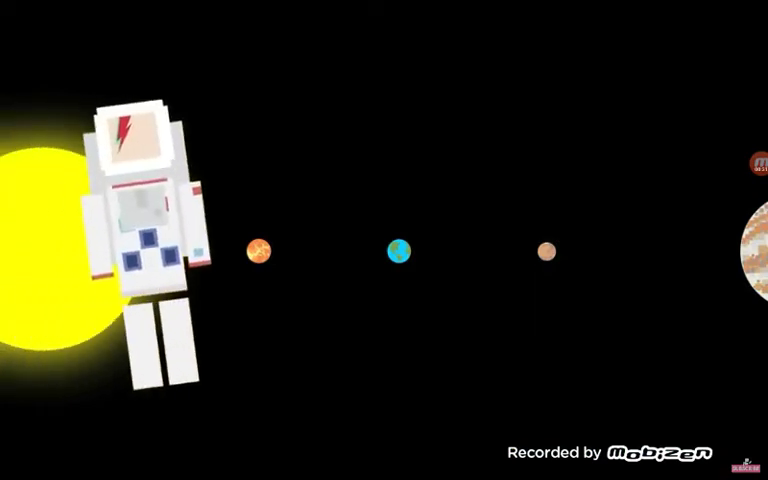